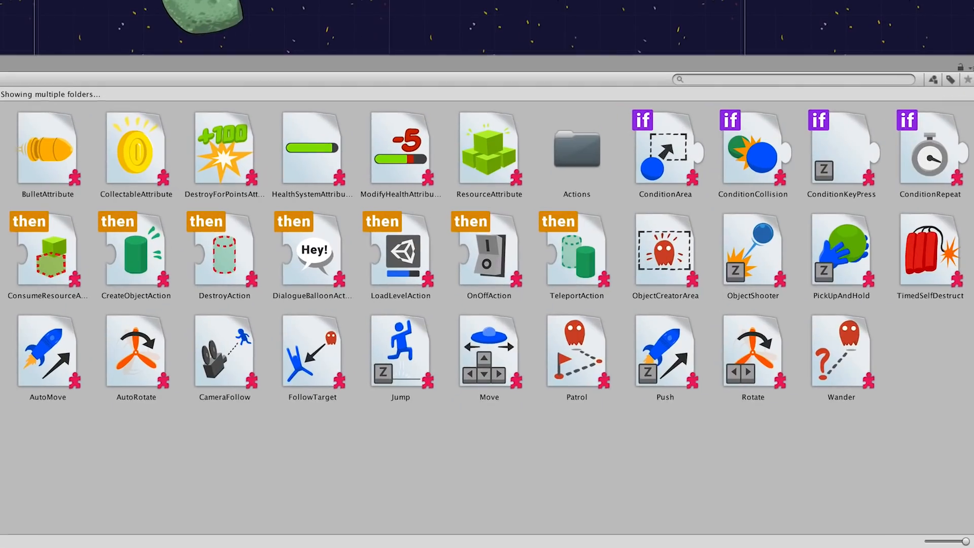
Step: Display the Playground scripts such as Jump, Patrol and Wander in the Project asset grid
{"action": "left_click", "coordinate": [489, 359]}
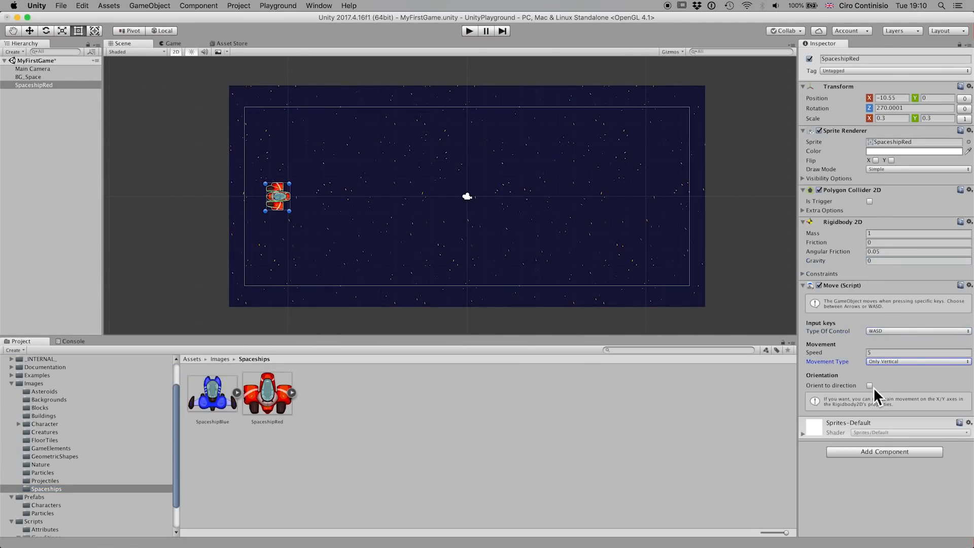
Step: Set SpaceshipRed's Move script to WASD control, Only Vertical movement, speed 5
{"action": "left_click", "coordinate": [470, 30]}
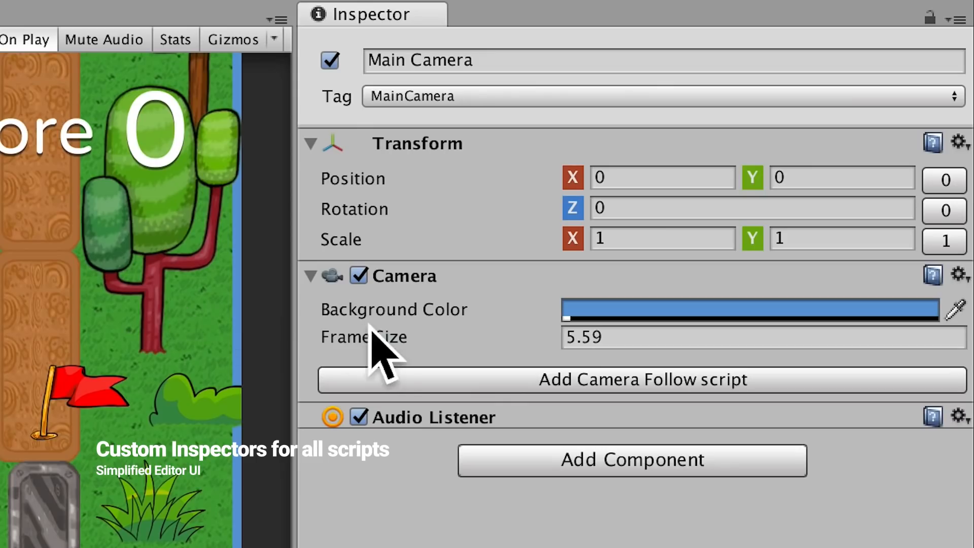
Step: Add the Camera Follow script to Main Camera and drag Ball toward its Target field
{"action": "left_click", "coordinate": [643, 379]}
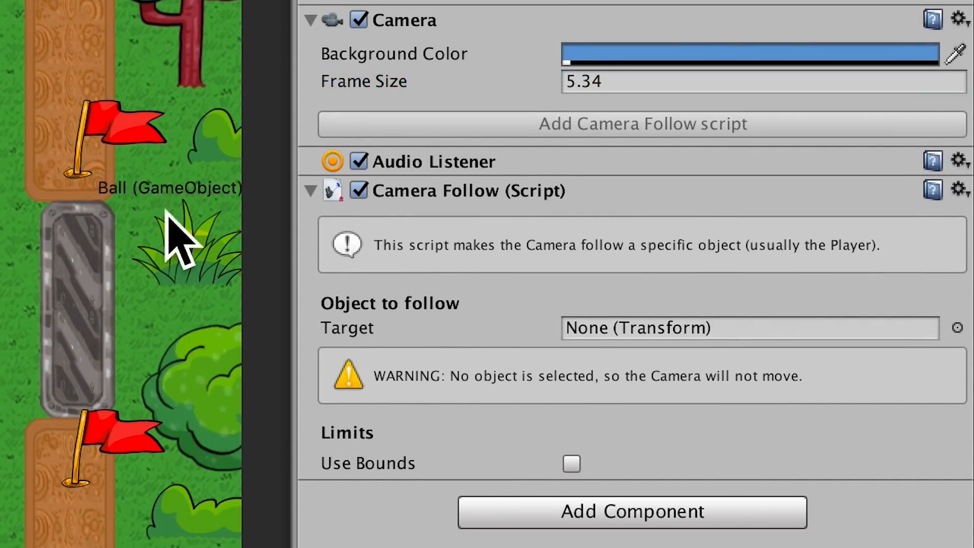
{"action": "left_click", "coordinate": [570, 399]}
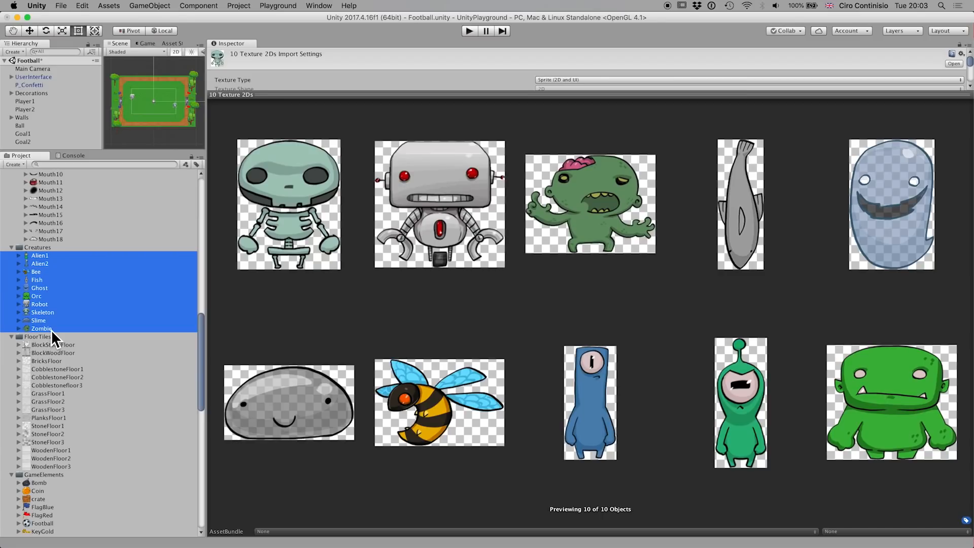
Step: Preview the Bush1 sprite from Images > Nature in the Project window
{"action": "left_click", "coordinate": [38, 328]}
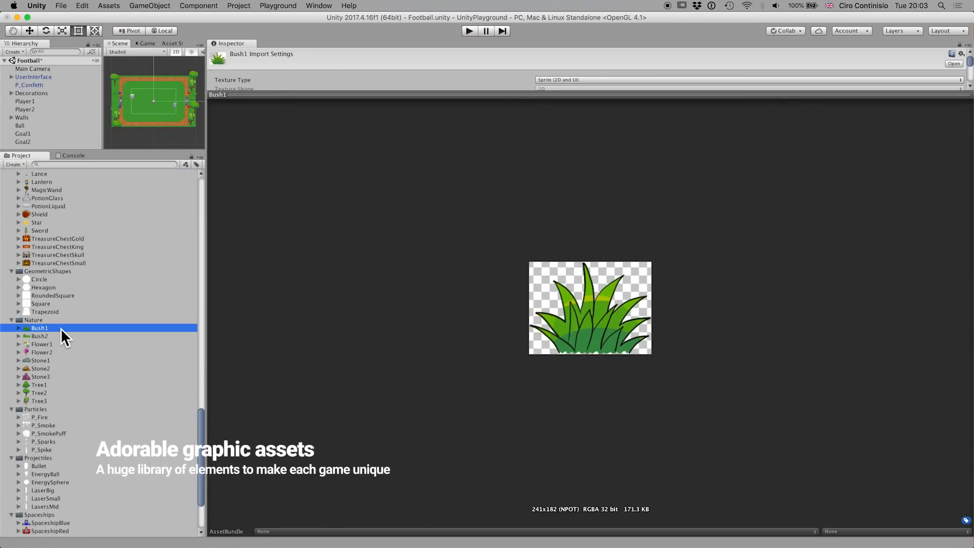